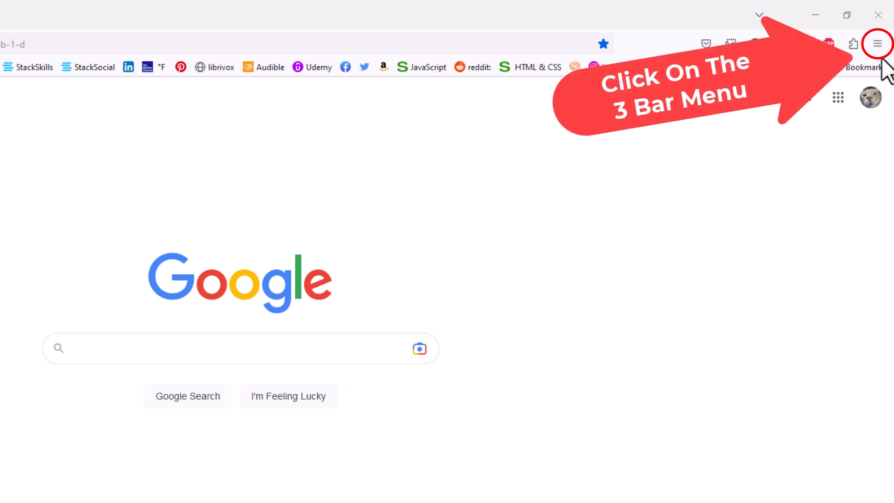
# Open Firefox's three-bar main menu to reach its Help options
pyautogui.click(877, 43)
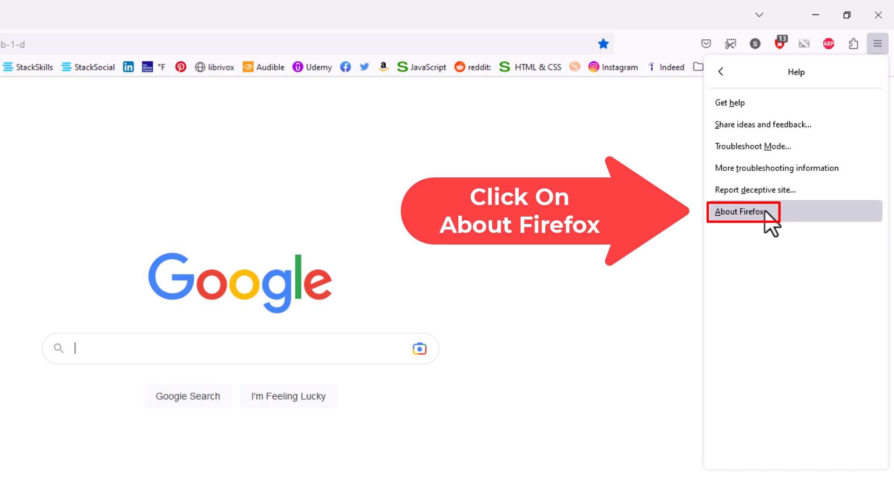
# Open About Firefox and restart to update until version 110.0.1 (64-bit) is up to date
pyautogui.click(741, 211)
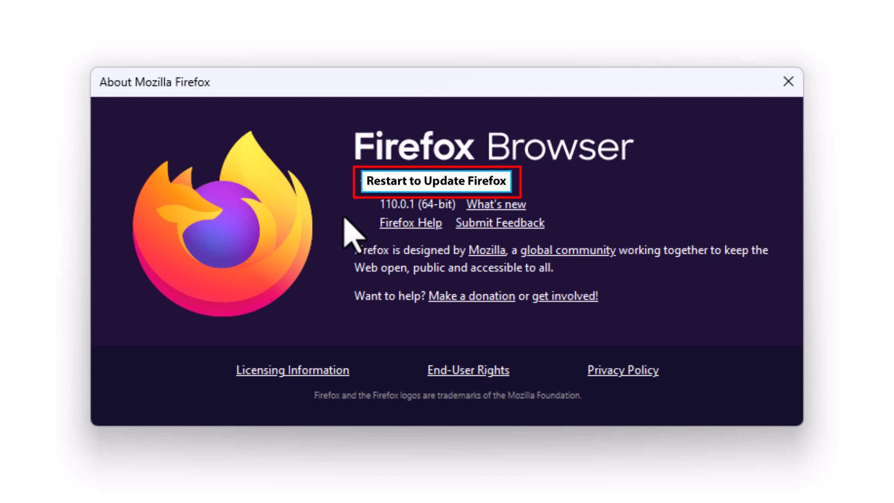
pyautogui.click(441, 181)
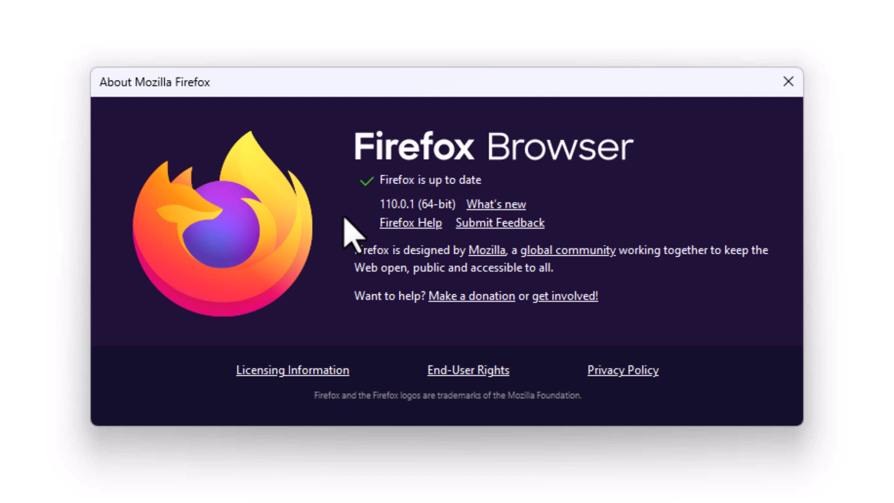